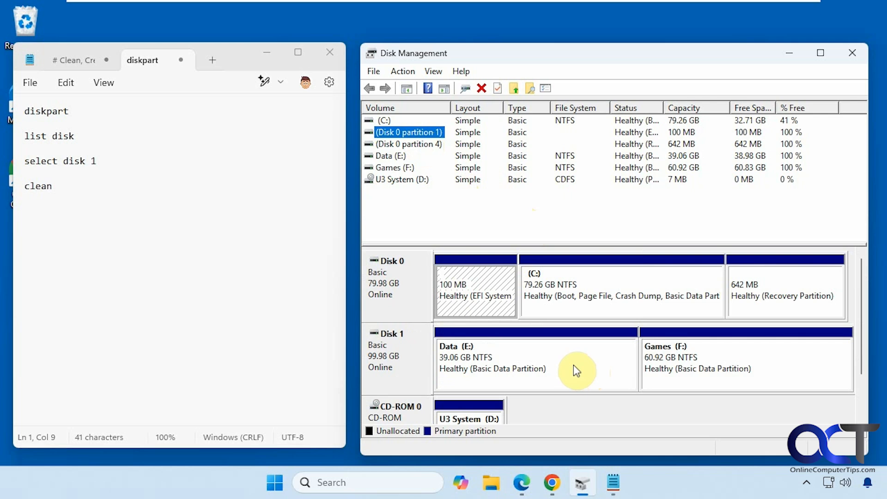
mouse_move(532, 356)
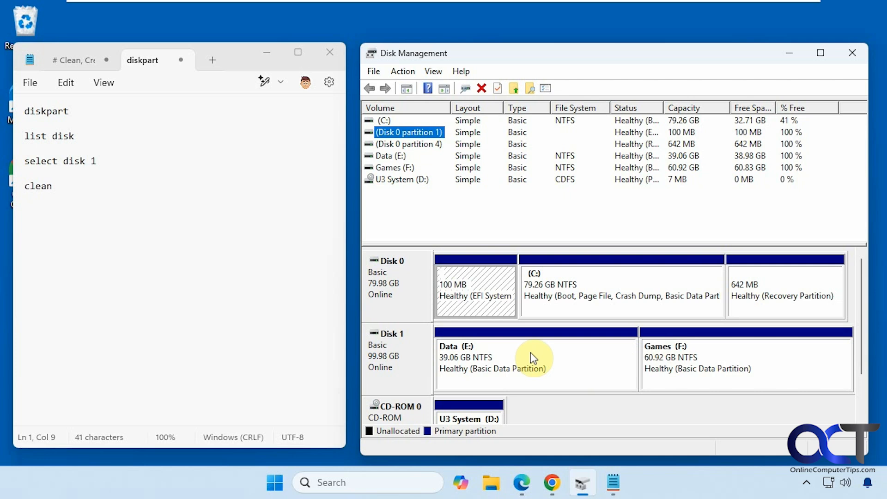
mouse_move(545, 357)
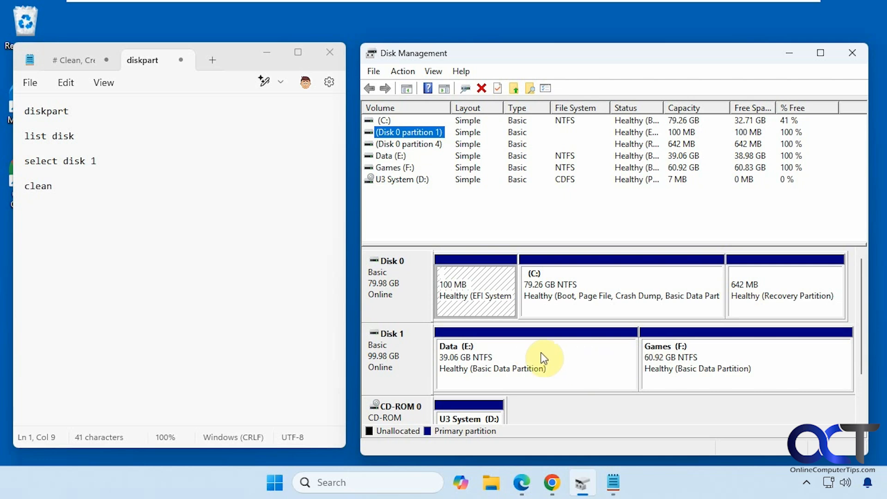
mouse_move(606, 368)
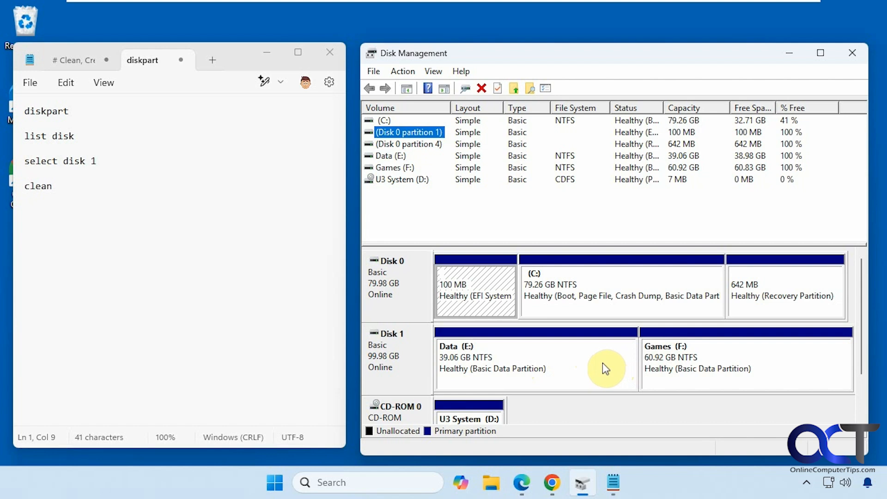
- After checking Data (E:)'s options, search for cmd and run Command Prompt as administrator
right_click(536, 369)
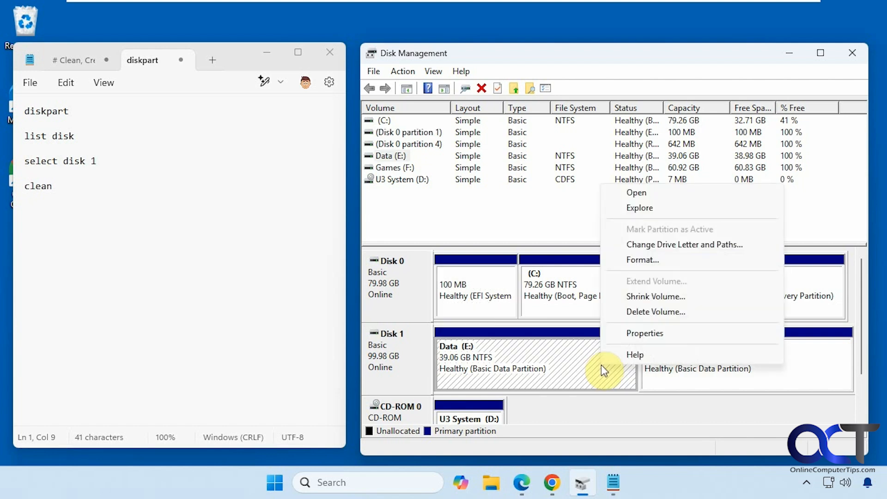
mouse_move(634, 351)
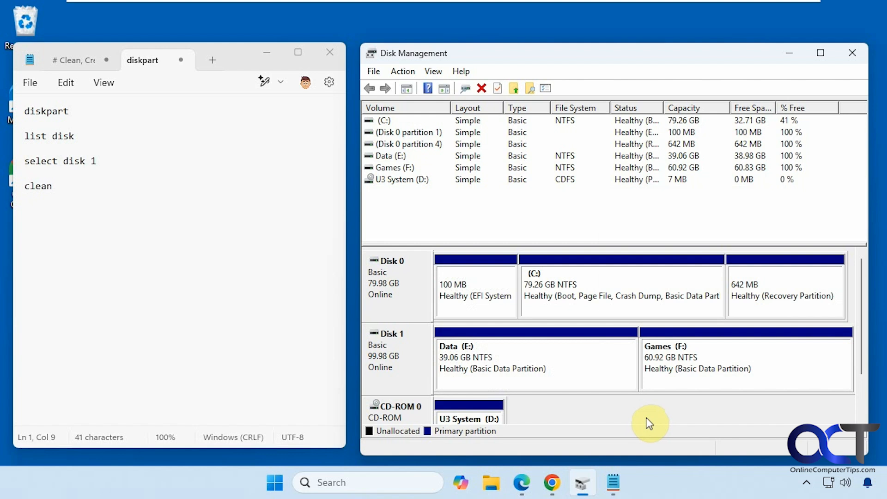
mouse_move(244, 189)
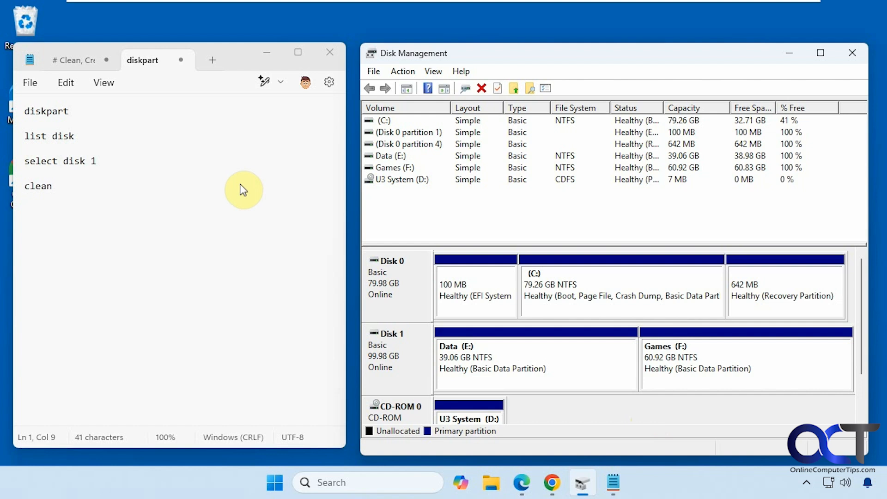
mouse_move(214, 154)
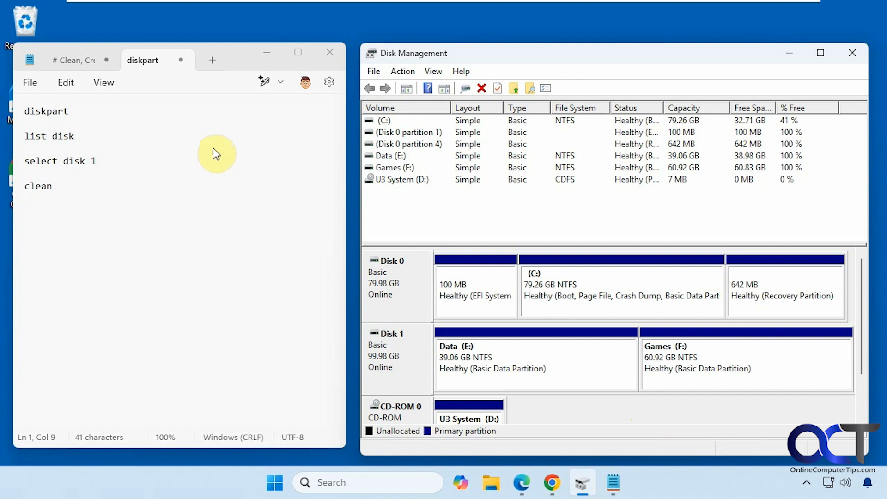
mouse_move(334, 482)
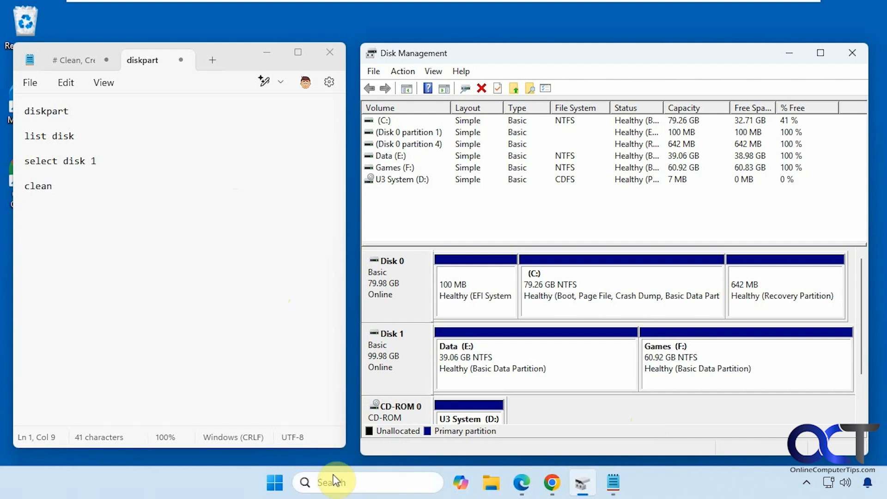
text(cmd)
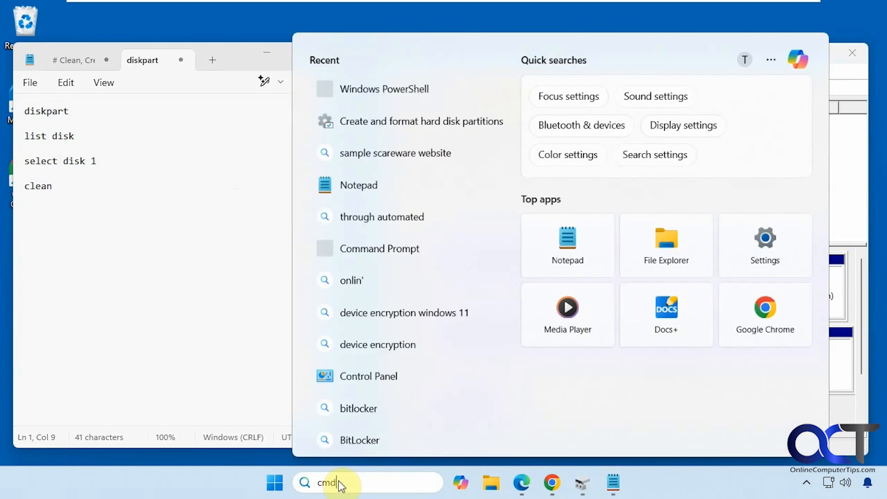
text(cmd)
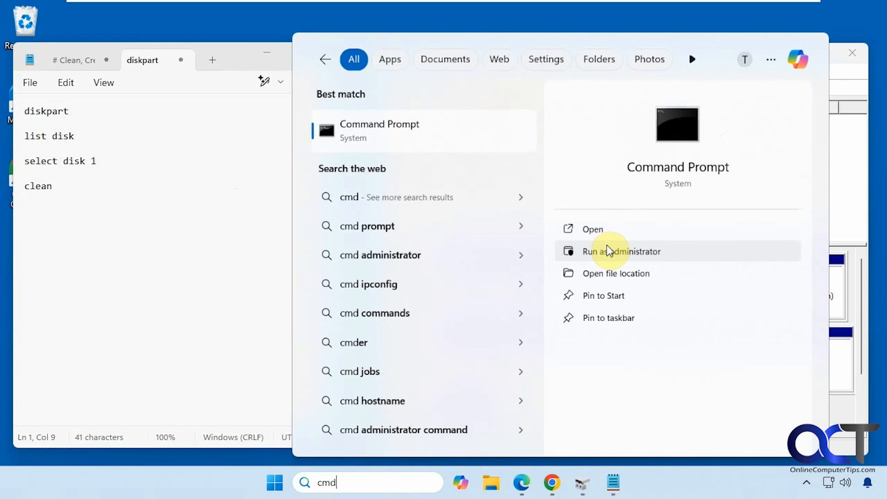
click(621, 252)
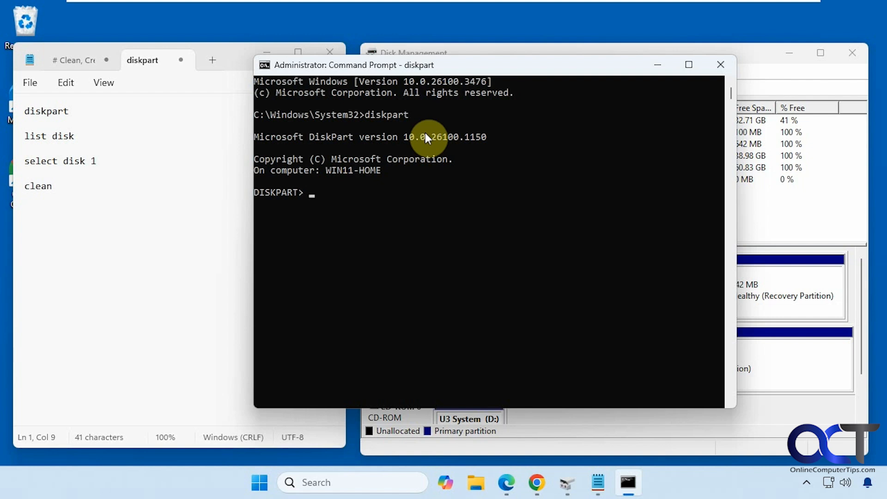
- Run DiskPart's list disk, showing Disk 0 at 80 GB and Disk 1 at 100 GB
text(list)
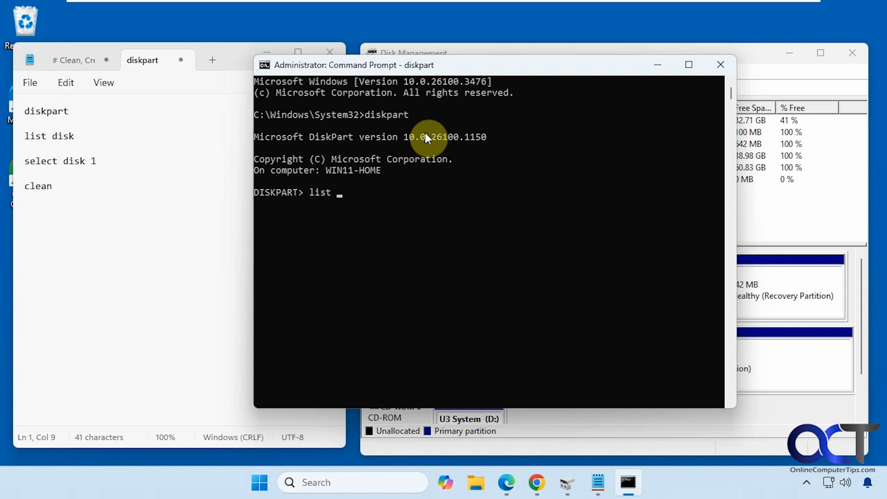
key(Return)
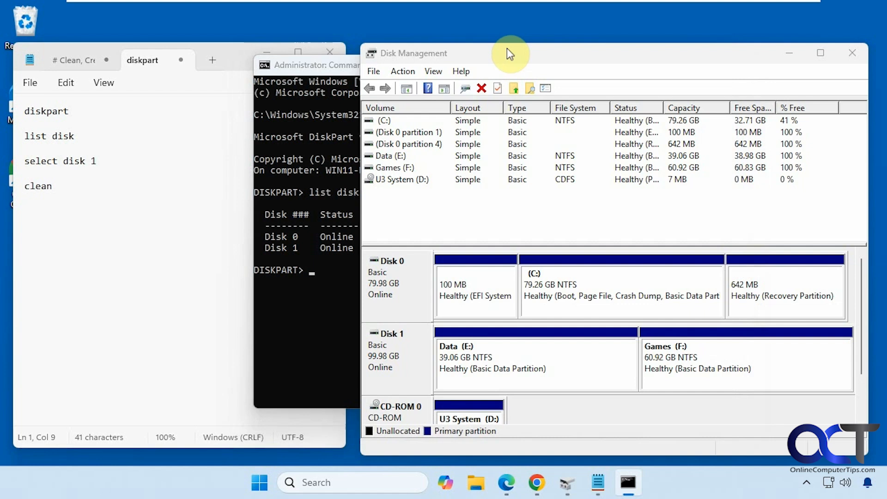
mouse_move(401, 354)
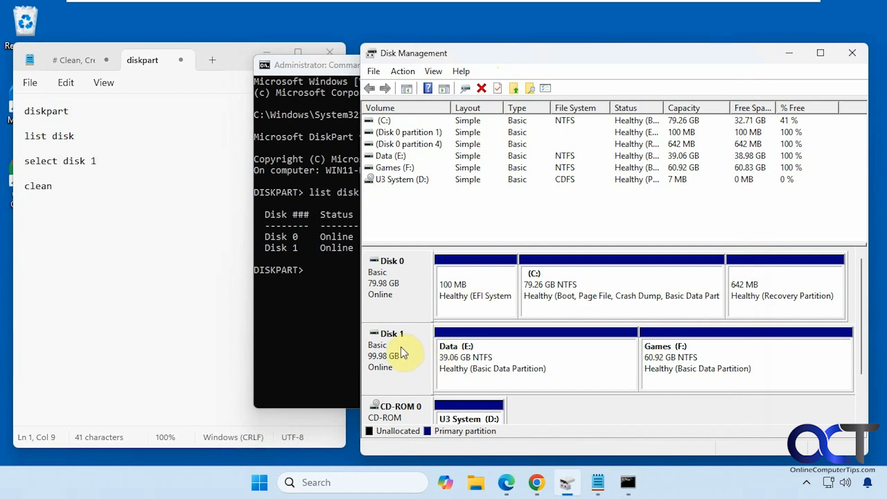
mouse_move(447, 363)
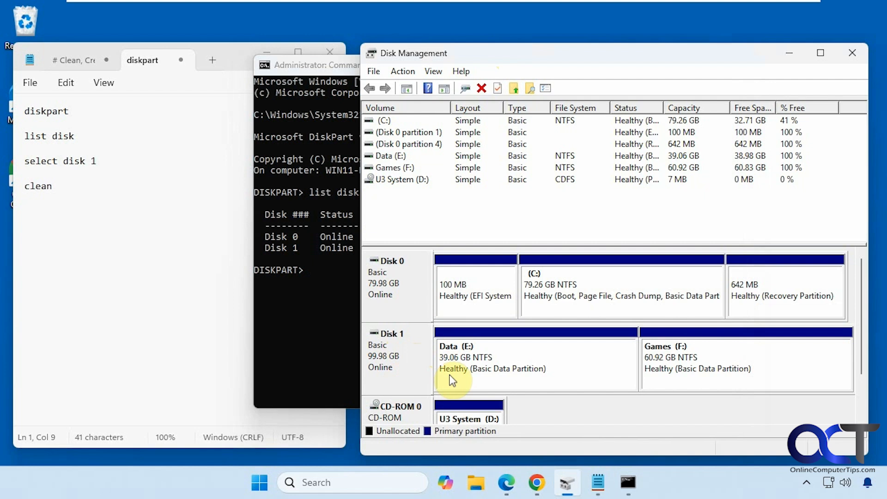
mouse_move(472, 317)
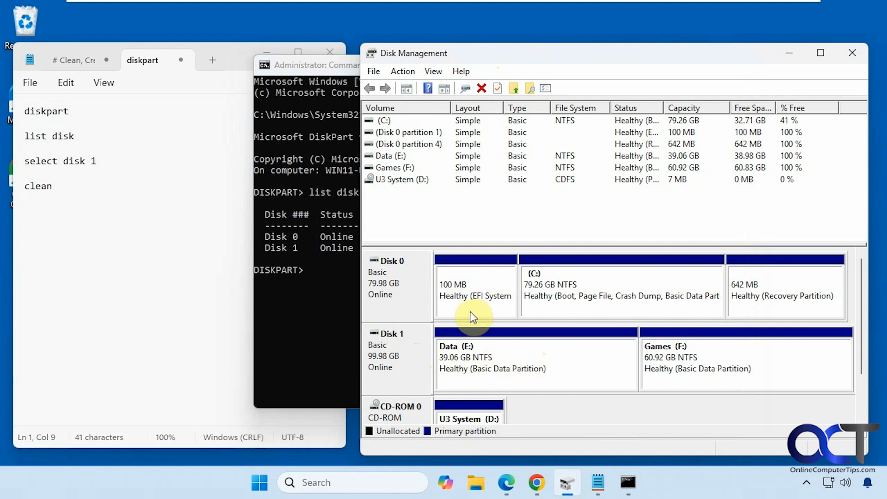
mouse_move(500, 351)
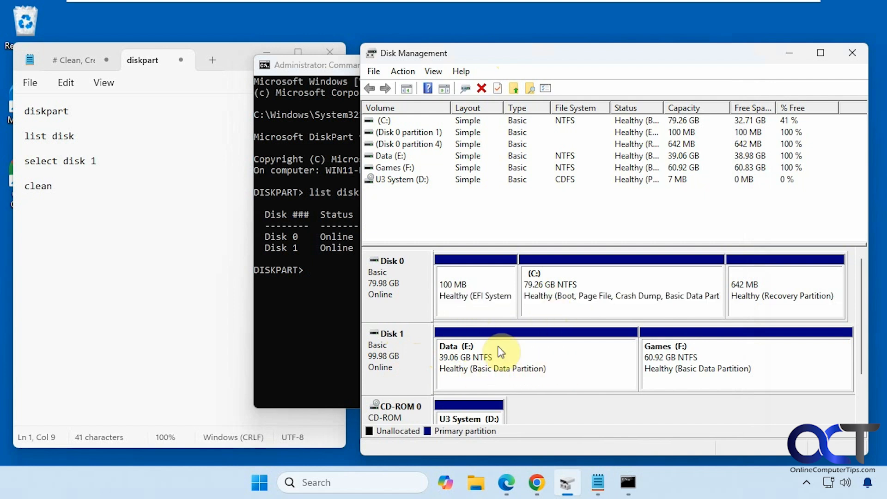
mouse_move(396, 339)
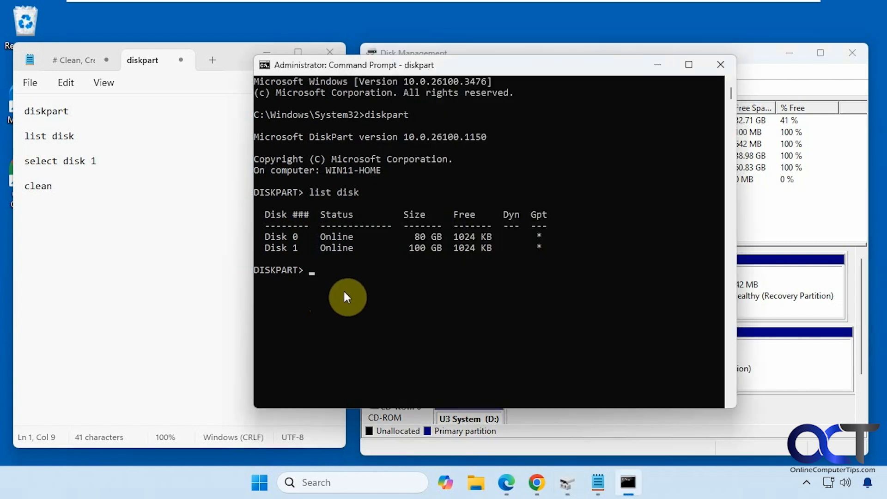
- Select Disk 1 in DiskPart and run clean to erase all its partitions
text(select d)
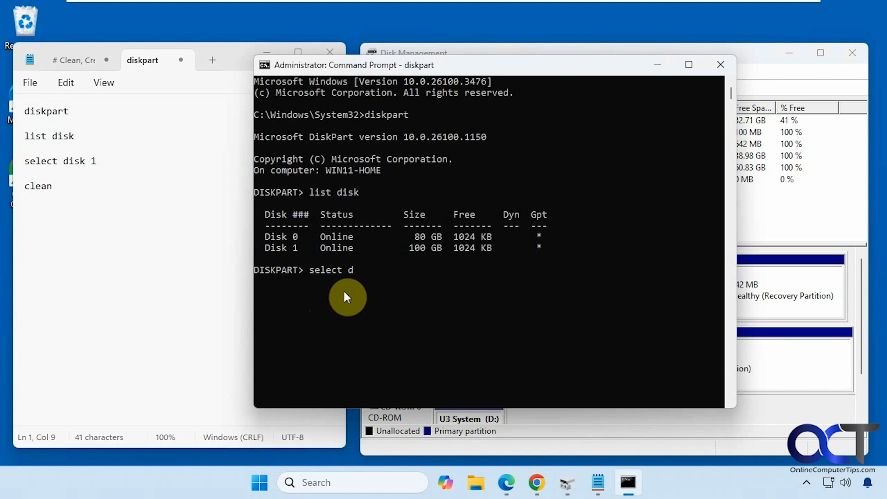
text(isk)
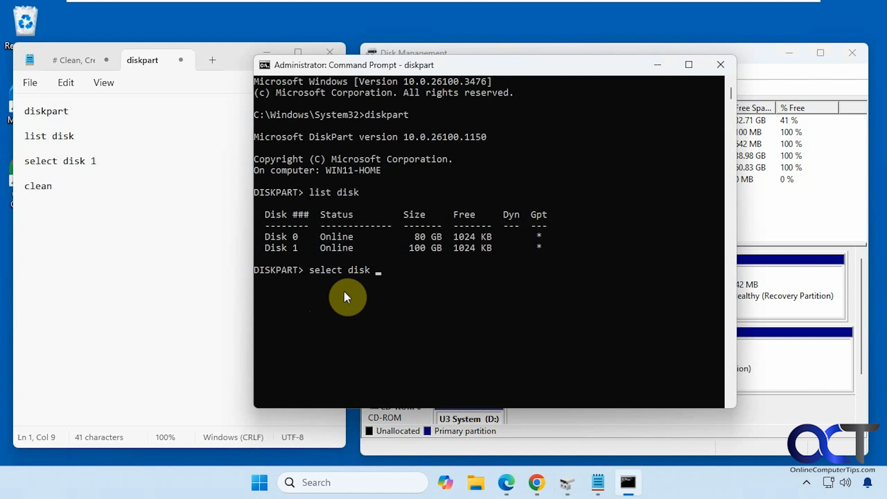
key(Return)
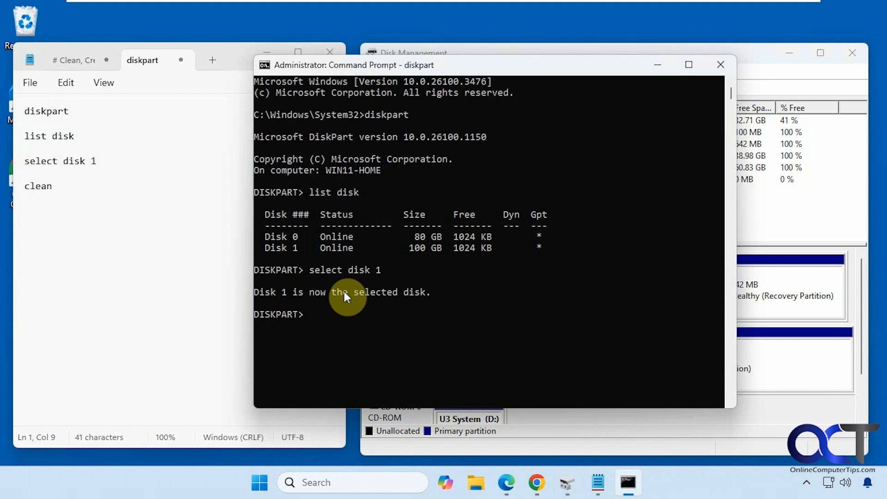
text(clean)
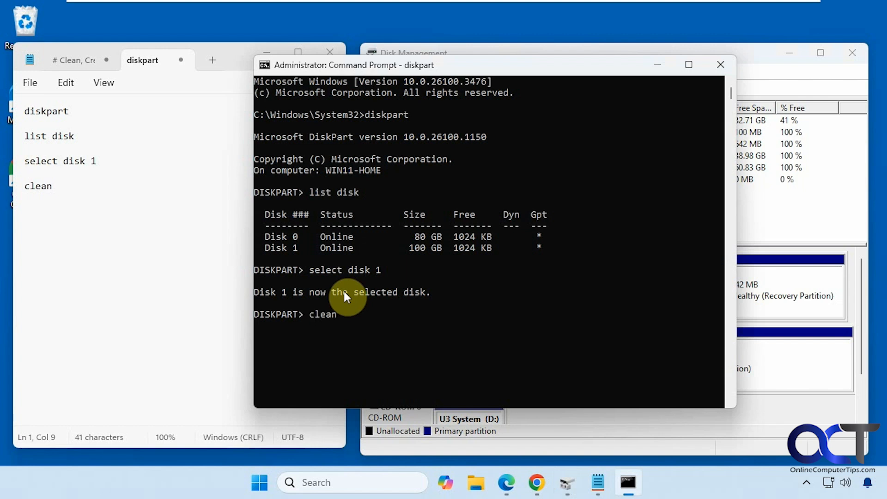
key(Return)
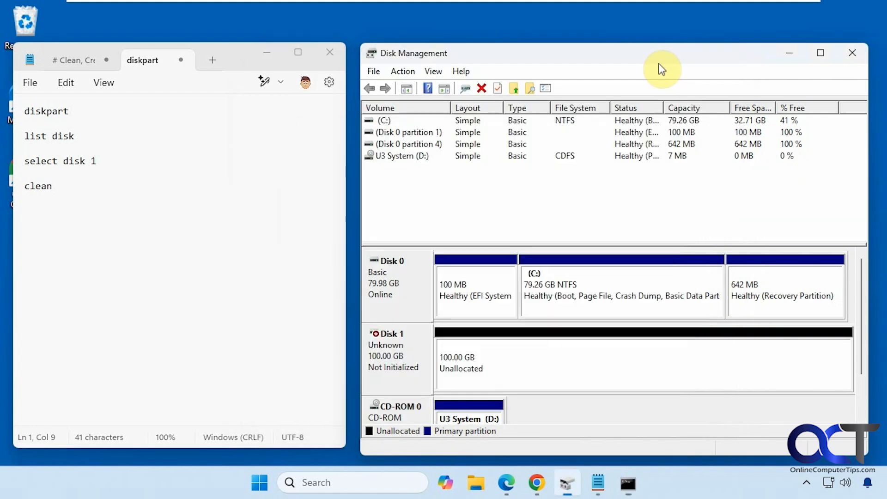
mouse_move(491, 373)
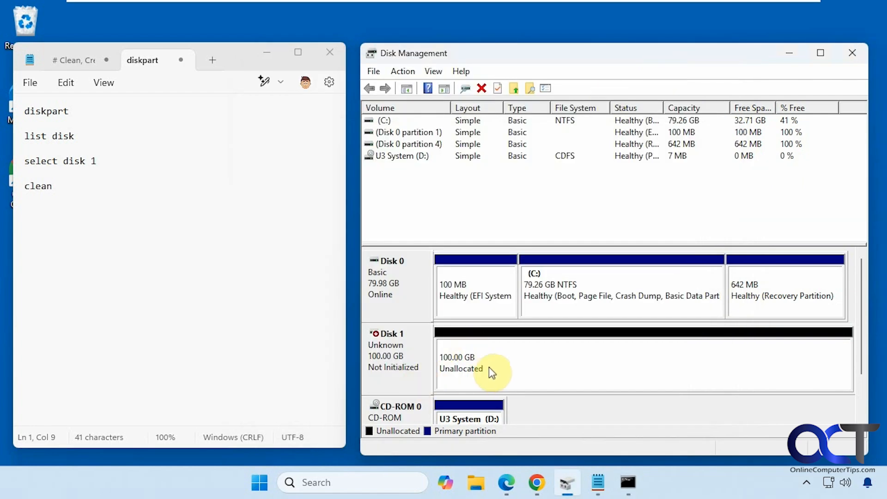
mouse_move(524, 370)
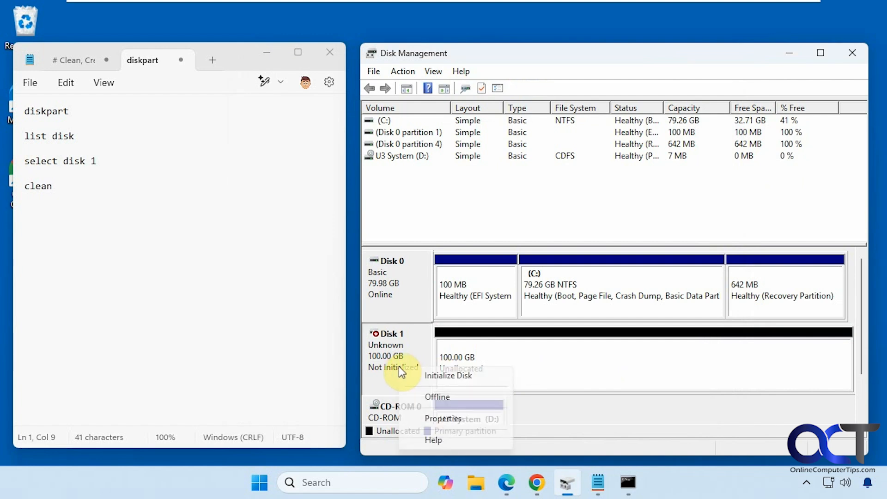
- Initialize Disk 1 with GPT and bring up its unallocated space's actions
click(446, 376)
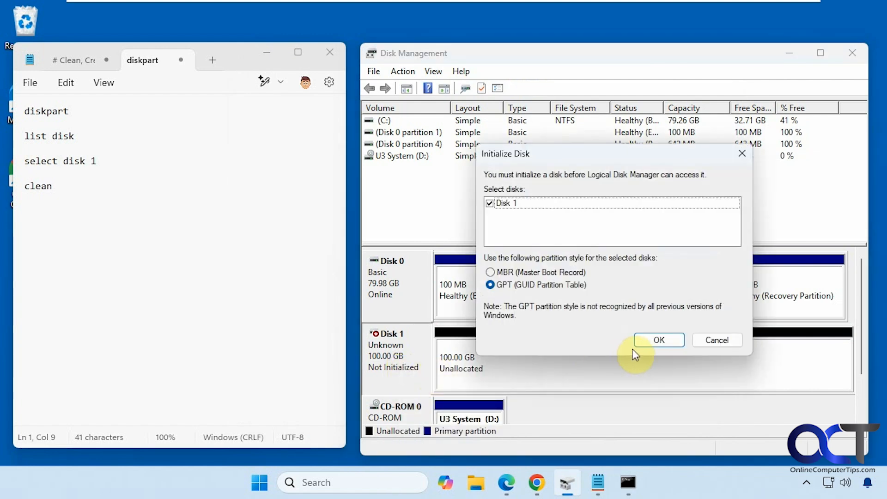
mouse_move(538, 288)
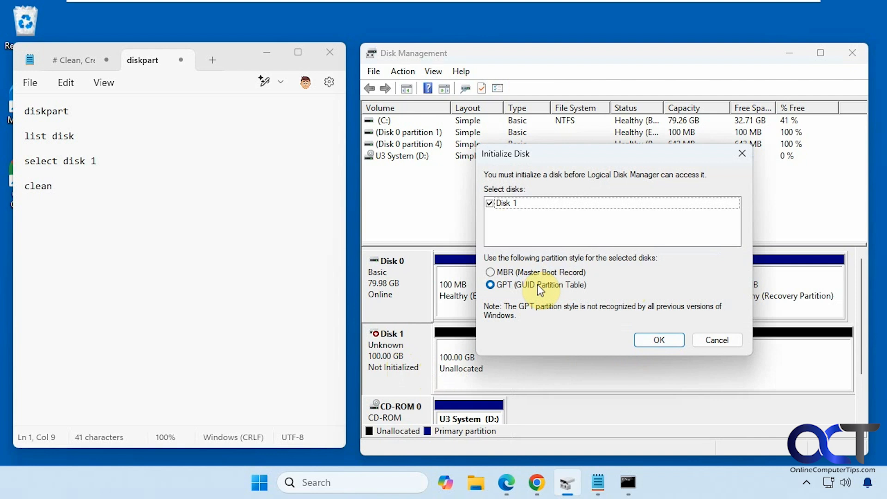
click(658, 340)
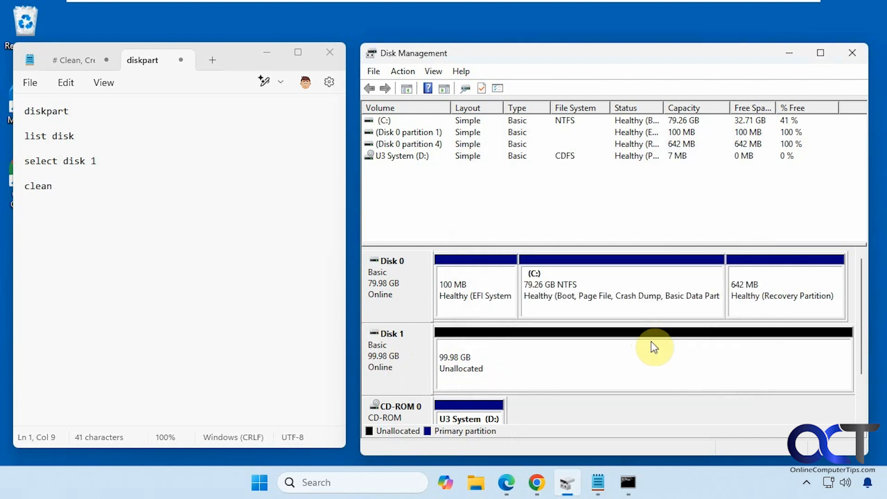
right_click(655, 347)
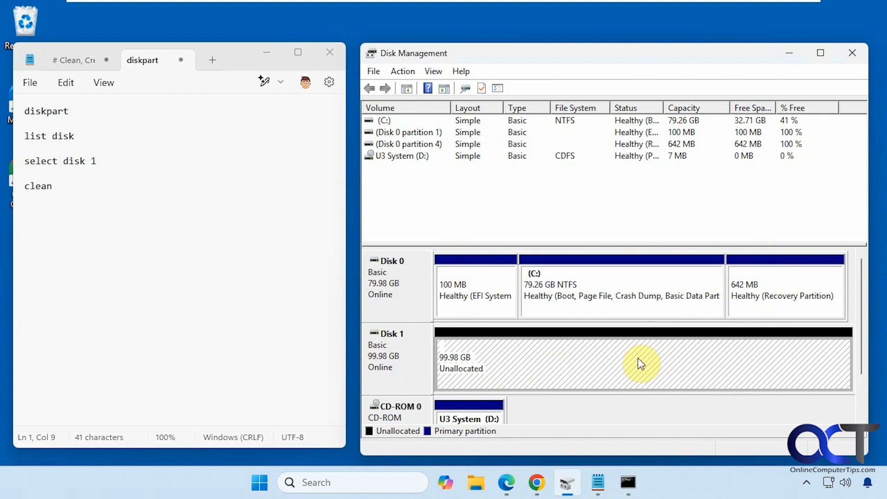
mouse_move(618, 361)
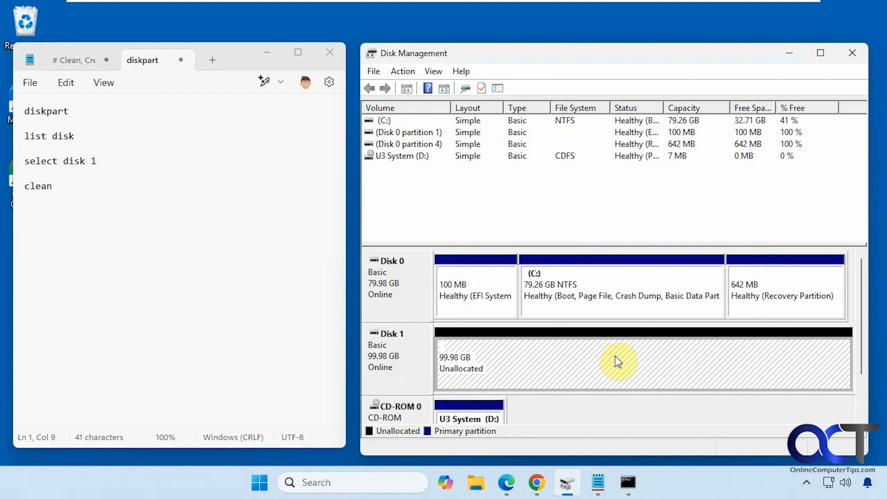
mouse_move(617, 346)
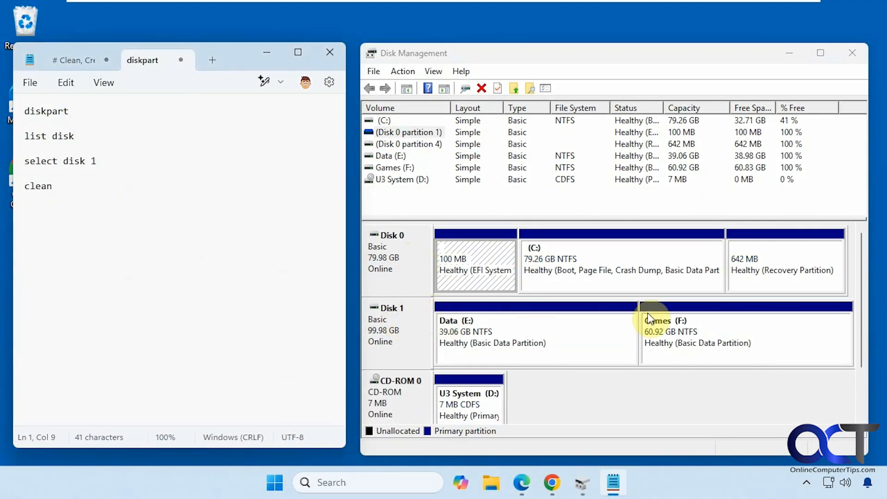
mouse_move(566, 332)
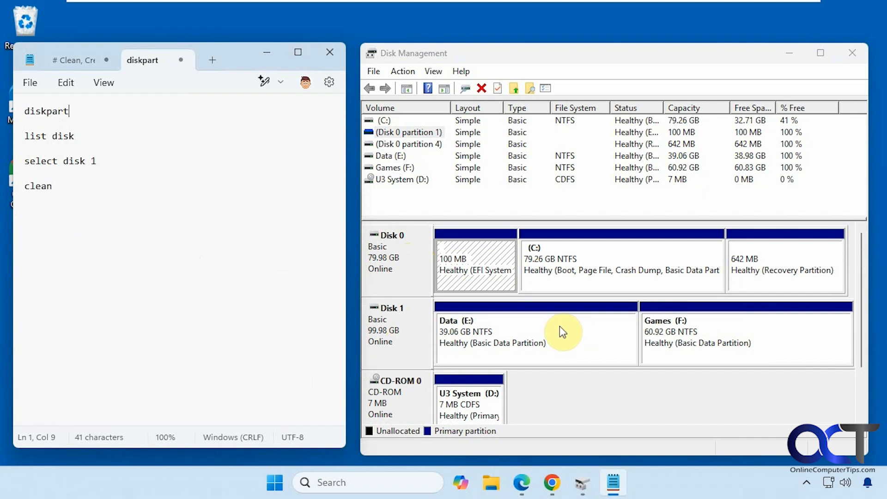
mouse_move(284, 232)
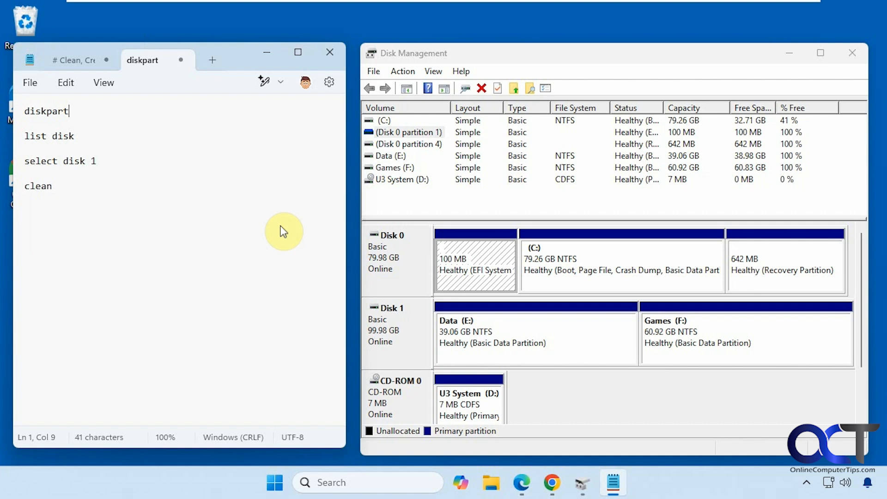
- Switch to the disk-clean PowerShell script tab
click(72, 61)
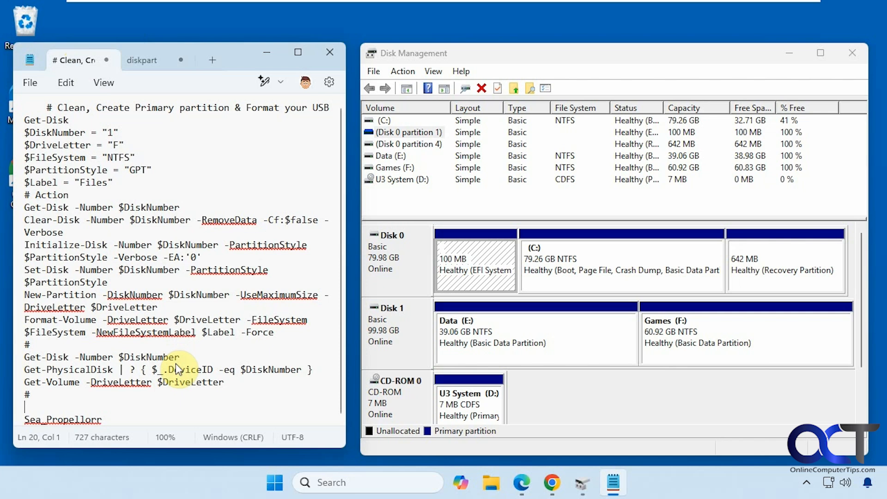
mouse_move(110, 423)
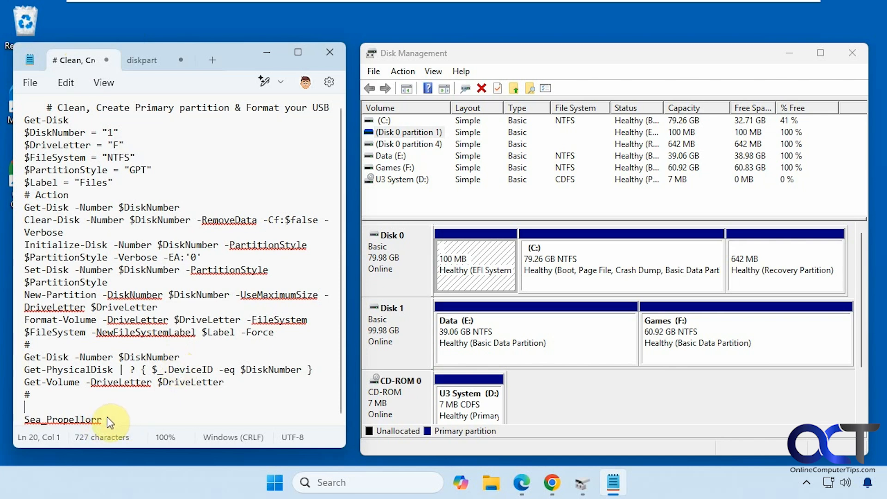
- Review the script's settings: disk 1, GPT, NTFS, letter F, label Files
double_click(63, 419)
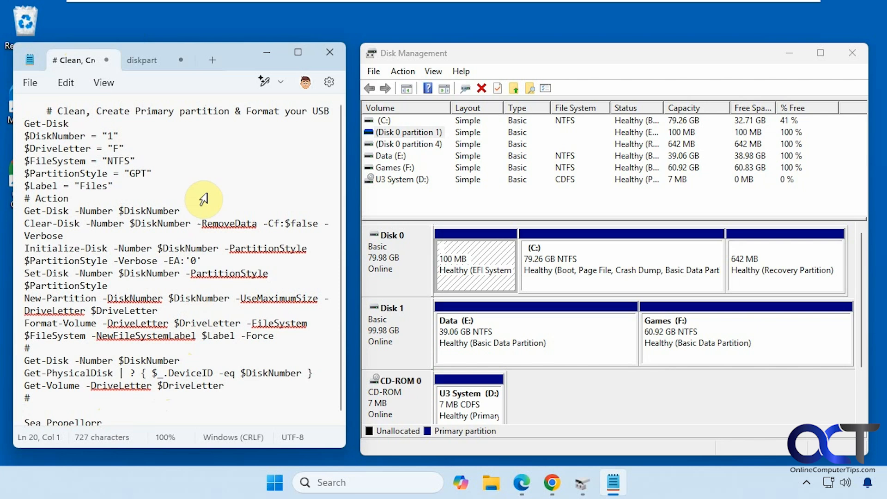
mouse_move(74, 262)
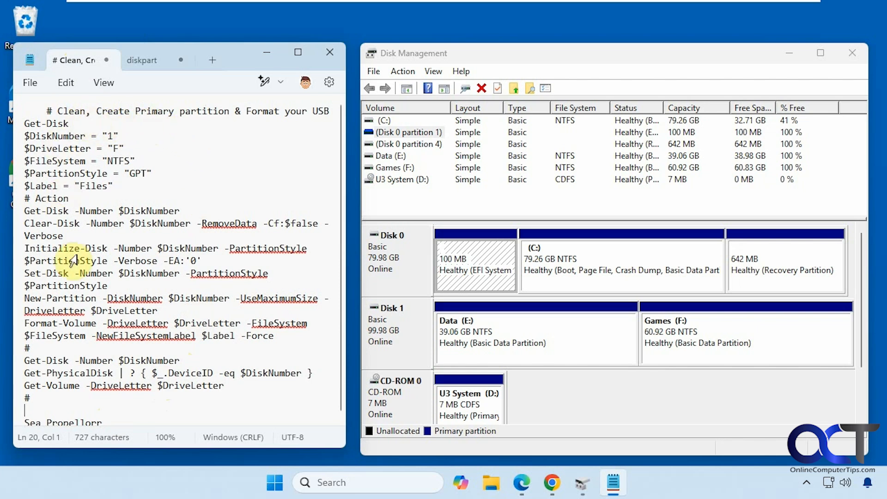
mouse_move(160, 289)
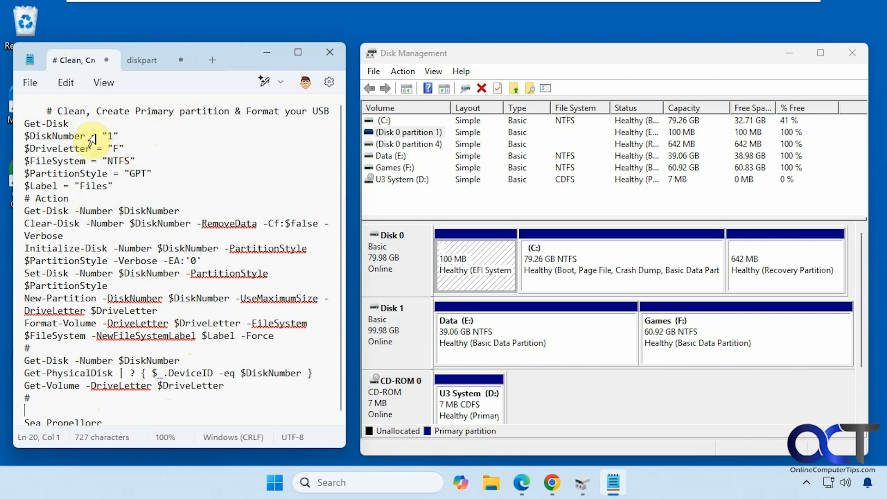
mouse_move(119, 135)
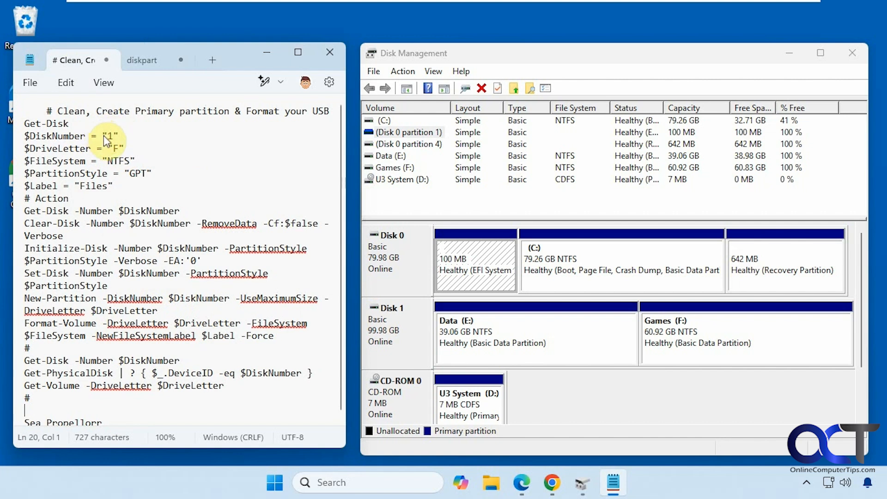
mouse_move(116, 148)
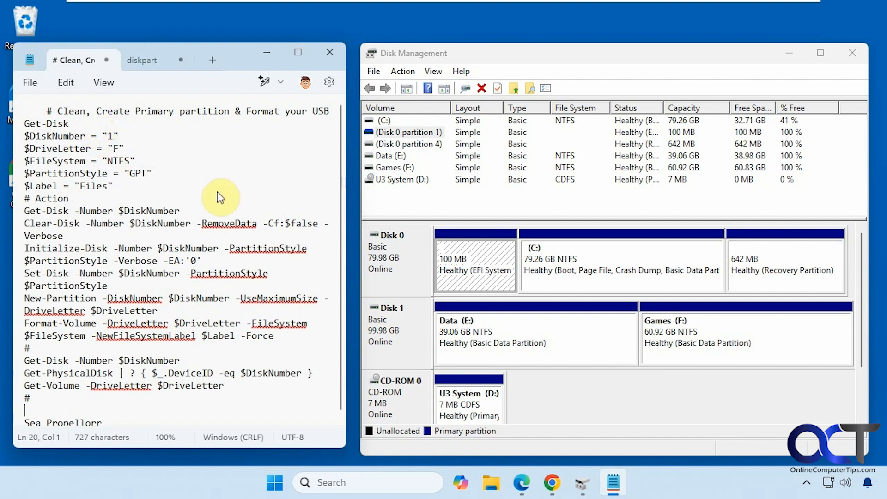
mouse_move(478, 334)
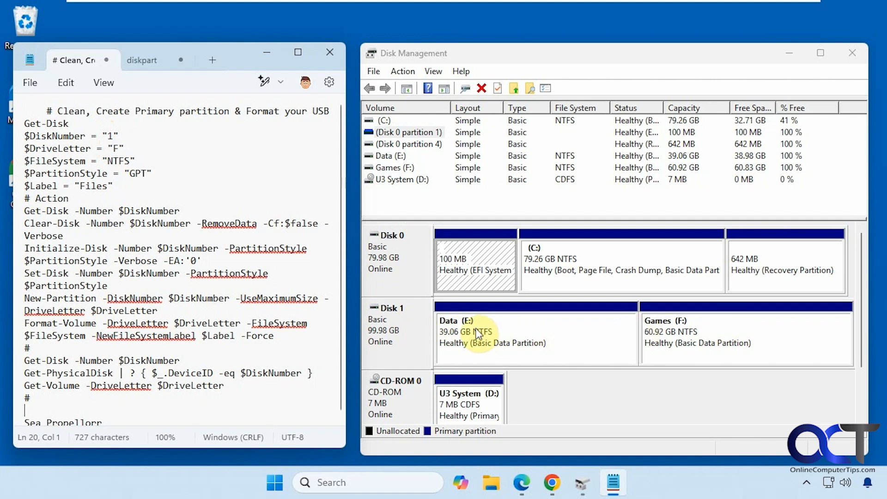
mouse_move(666, 337)
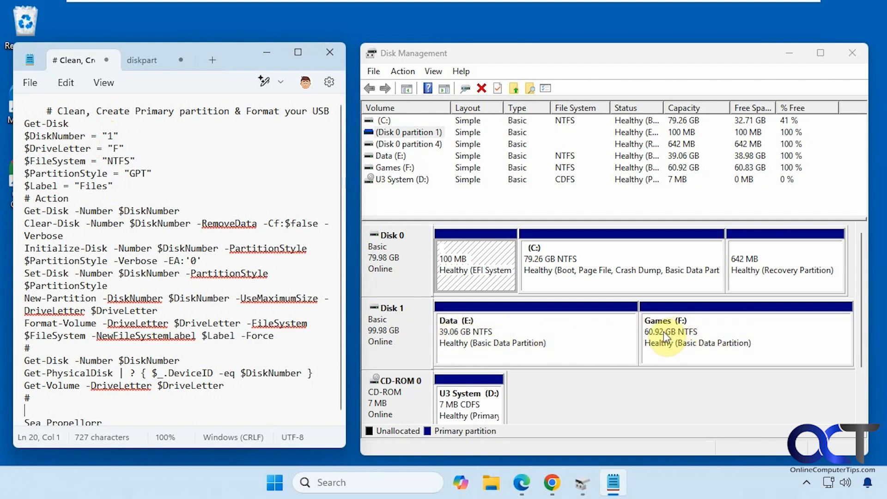
mouse_move(398, 288)
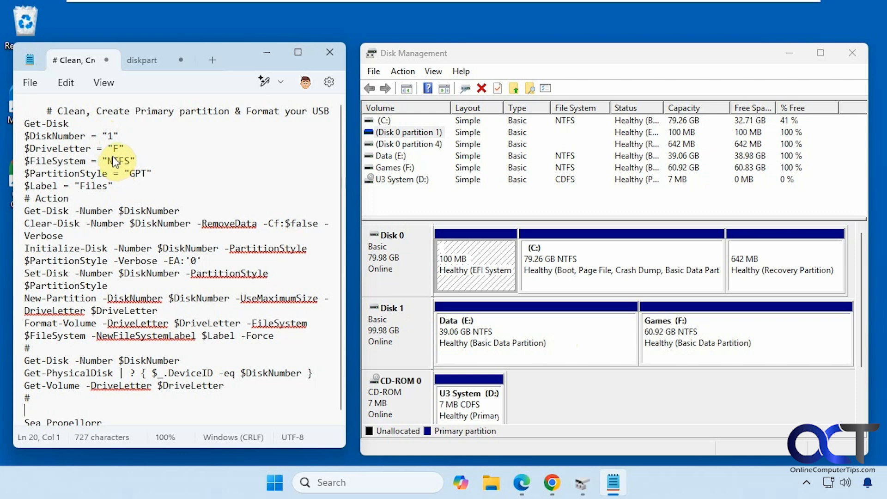
mouse_move(138, 174)
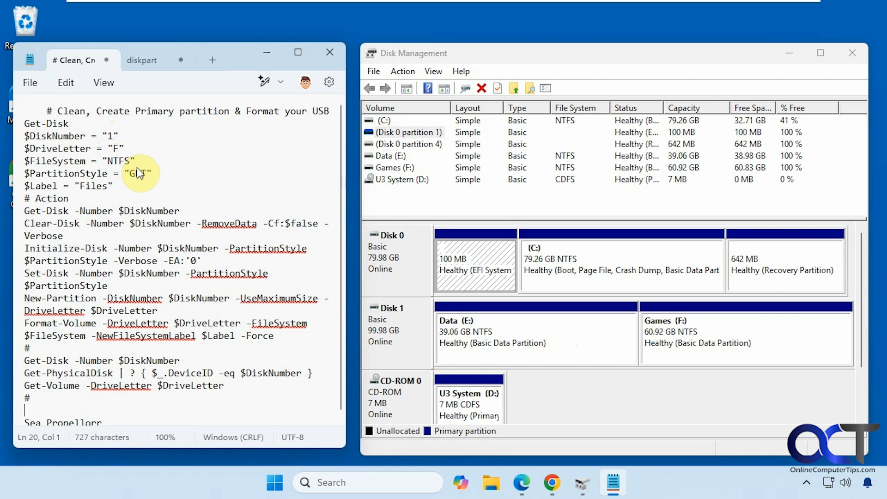
mouse_move(93, 186)
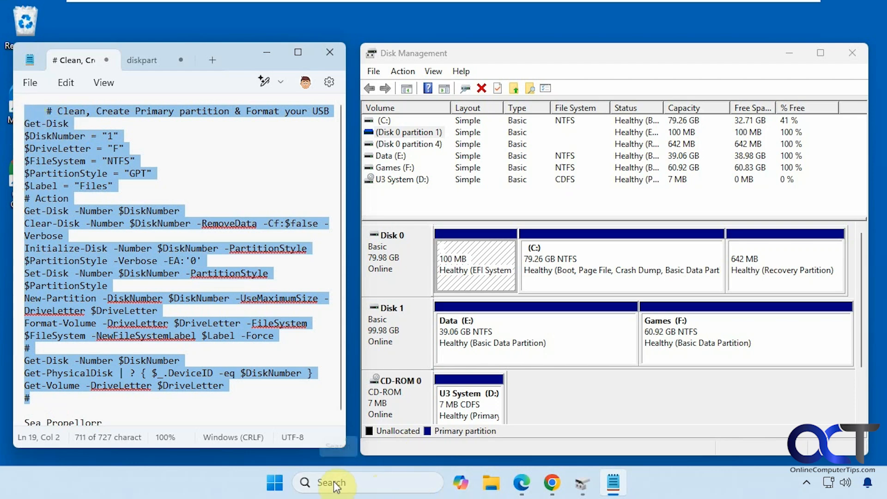
- Search for powershell and approve launching Windows PowerShell as administrator
text(po)
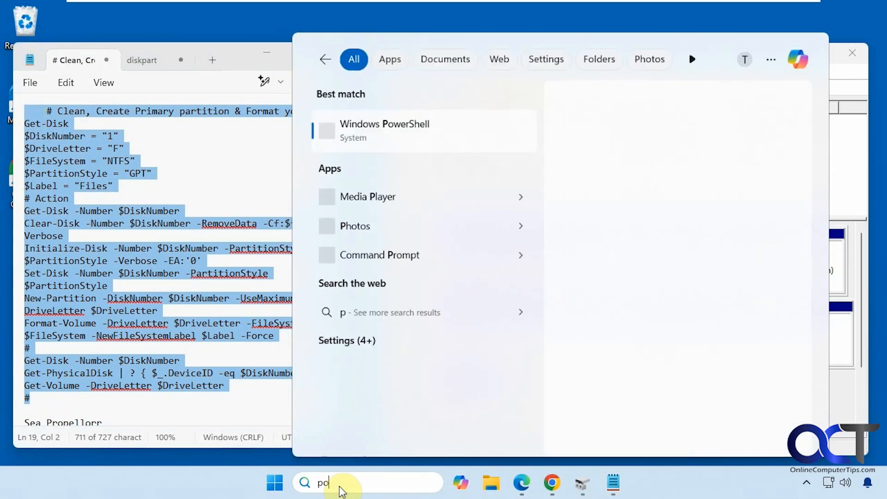
text(owers)
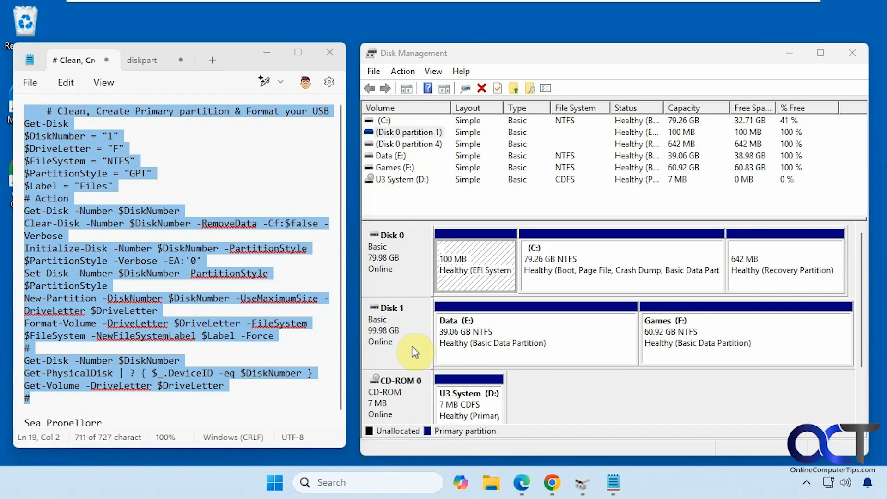
click(626, 482)
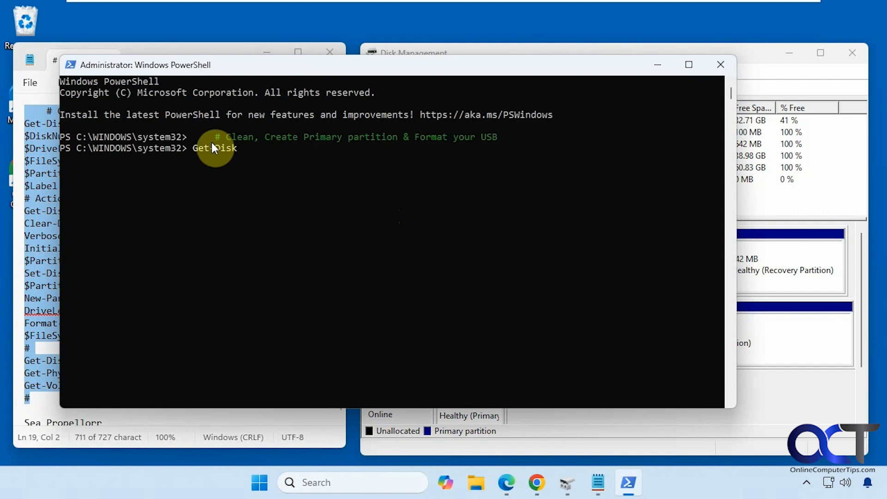
- Run the pasted script to make Disk 1 a GPT NTFS volume F labelled Files
key(Return)
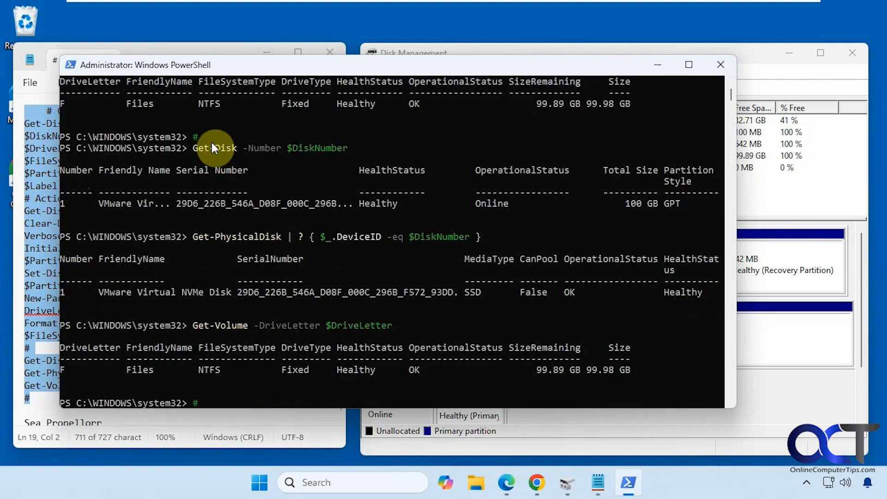
mouse_move(656, 68)
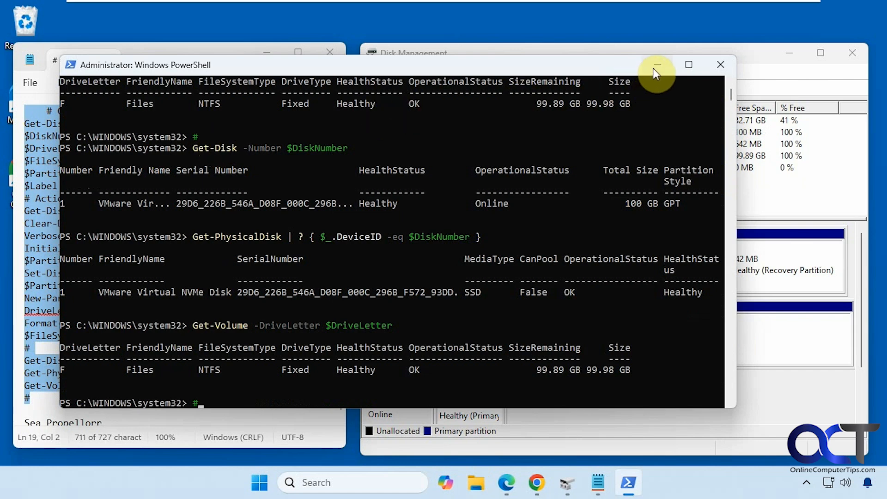
- Minimize PowerShell to reveal Disk 1's single 99.98 GB NTFS Files (F:) volume
click(657, 65)
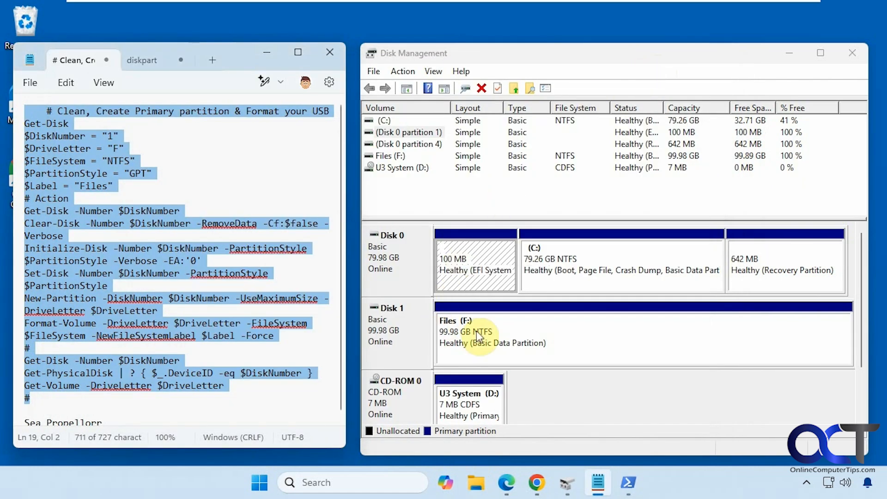
mouse_move(406, 326)
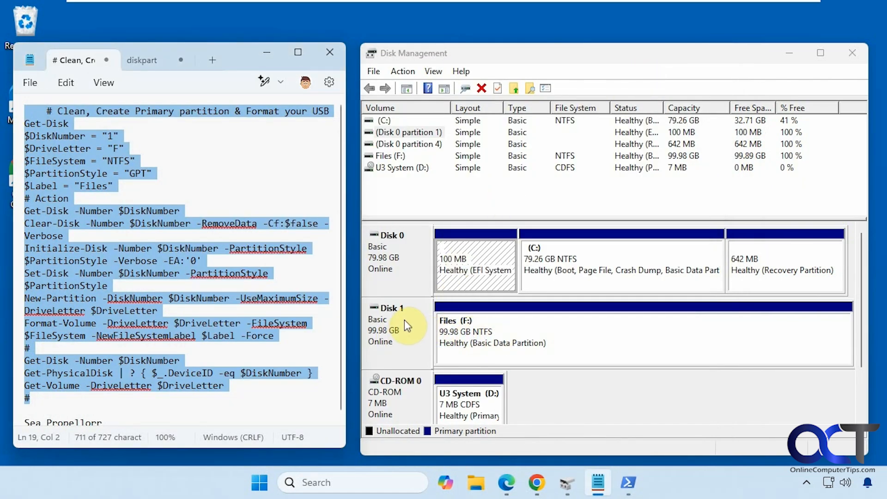
mouse_move(484, 333)
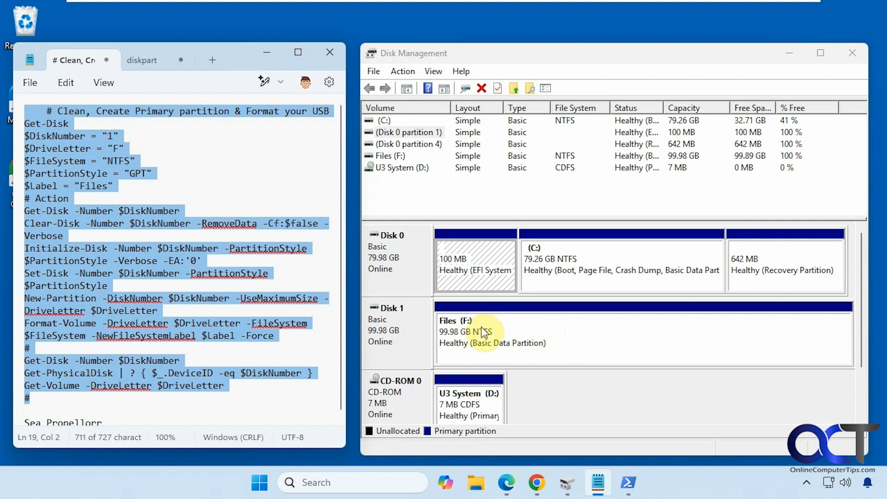
mouse_move(490, 334)
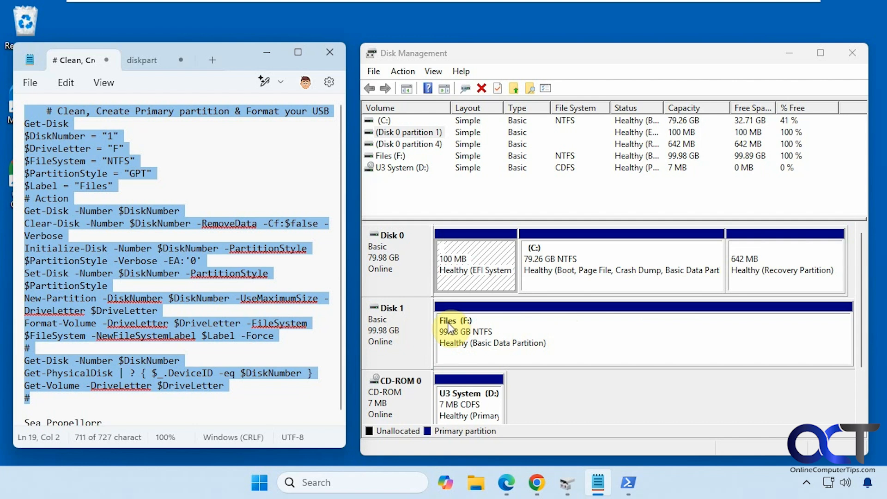
mouse_move(207, 164)
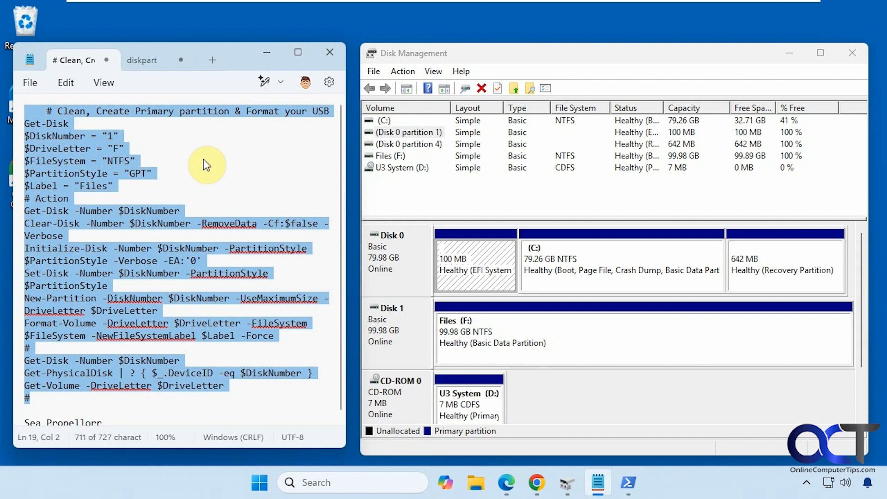
click(136, 160)
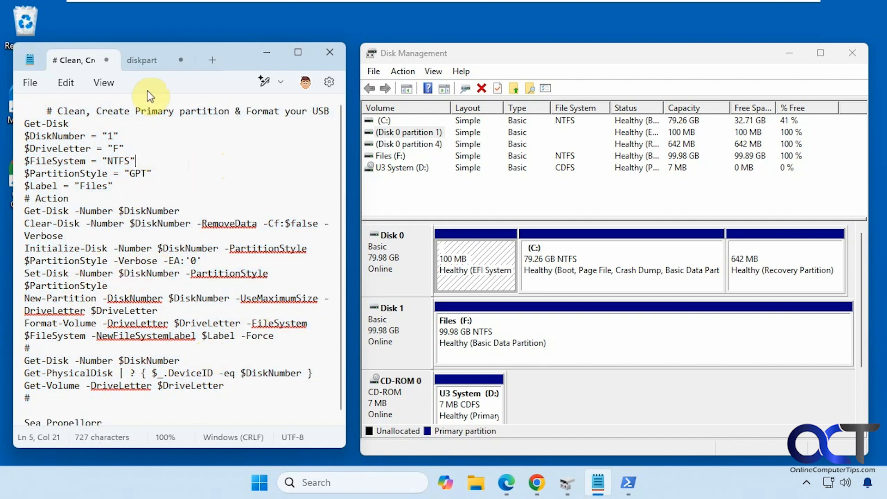
click(142, 60)
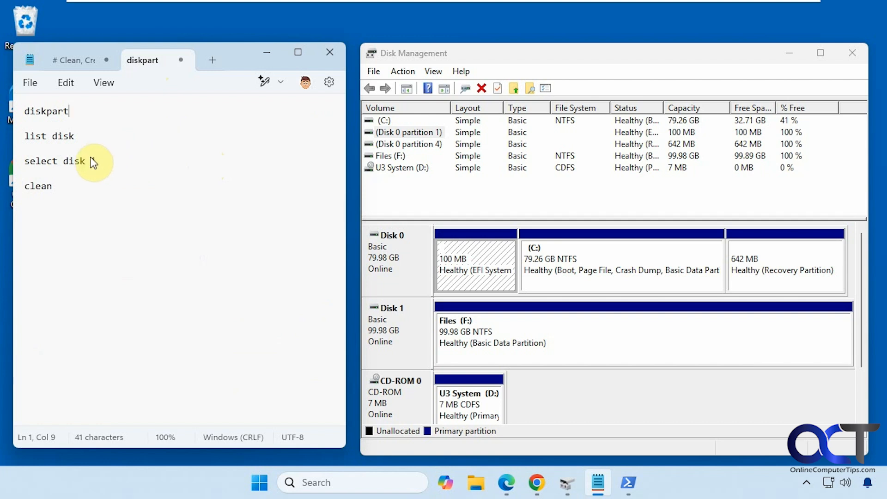
text(1)
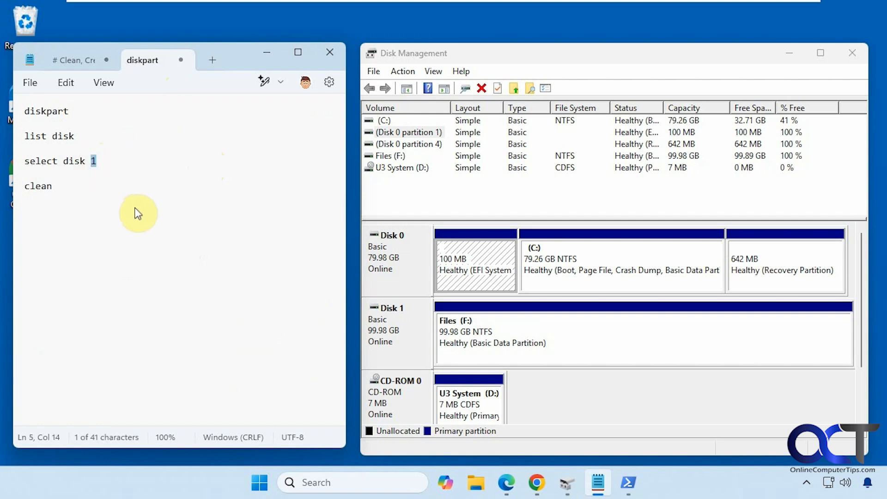
click(74, 60)
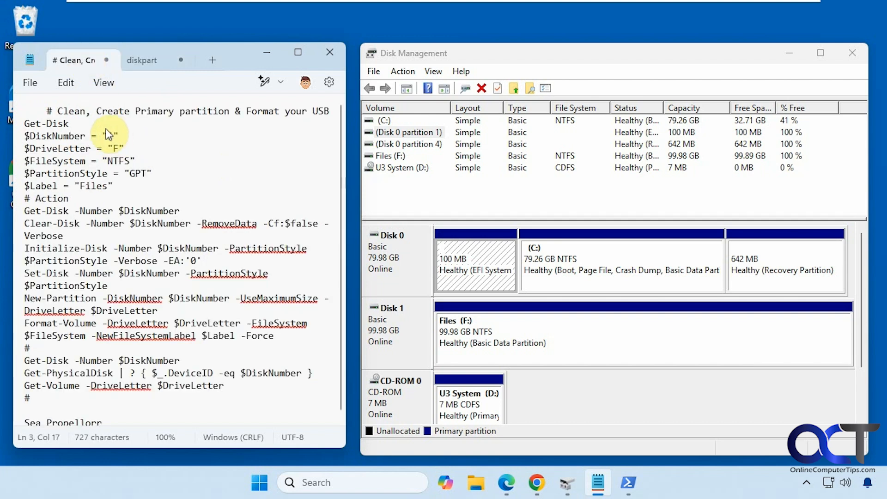